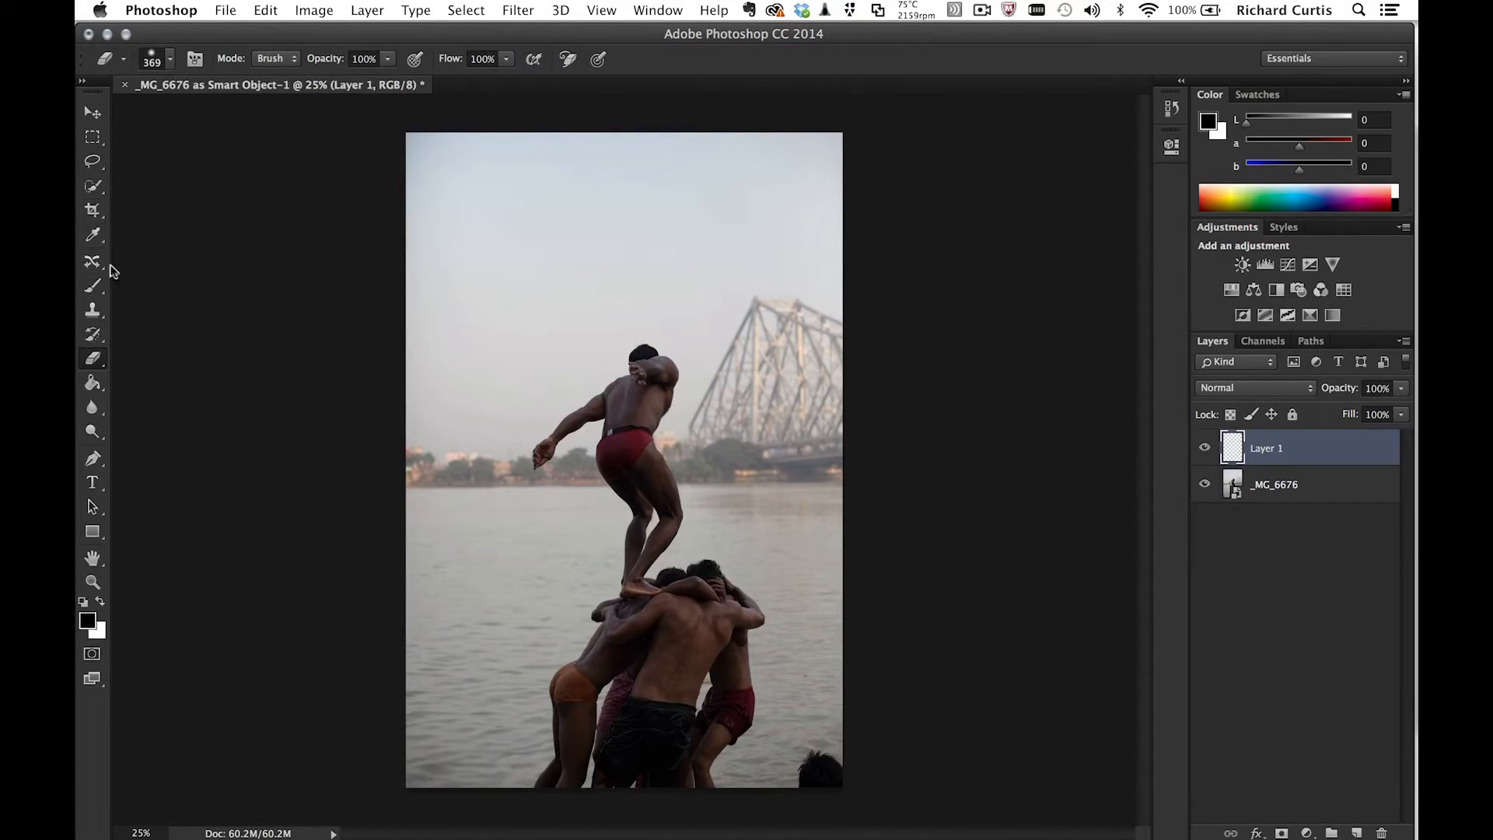
Choose the Patch tool in Content-Aware mode and review its Structure and Color adaptation values.
{"action": "left_click", "coordinate": [92, 263]}
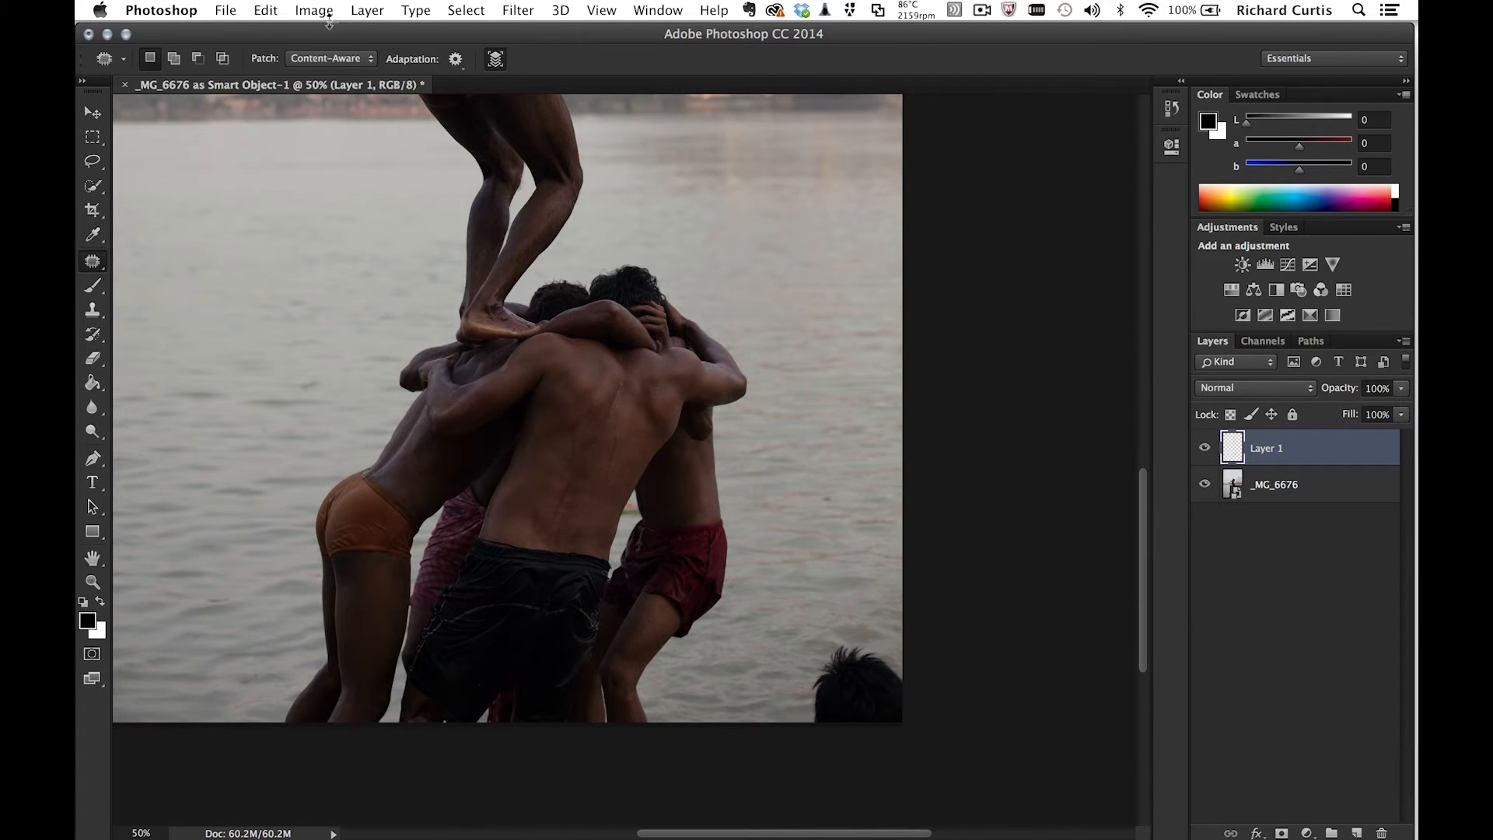
{"action": "left_click", "coordinate": [330, 57]}
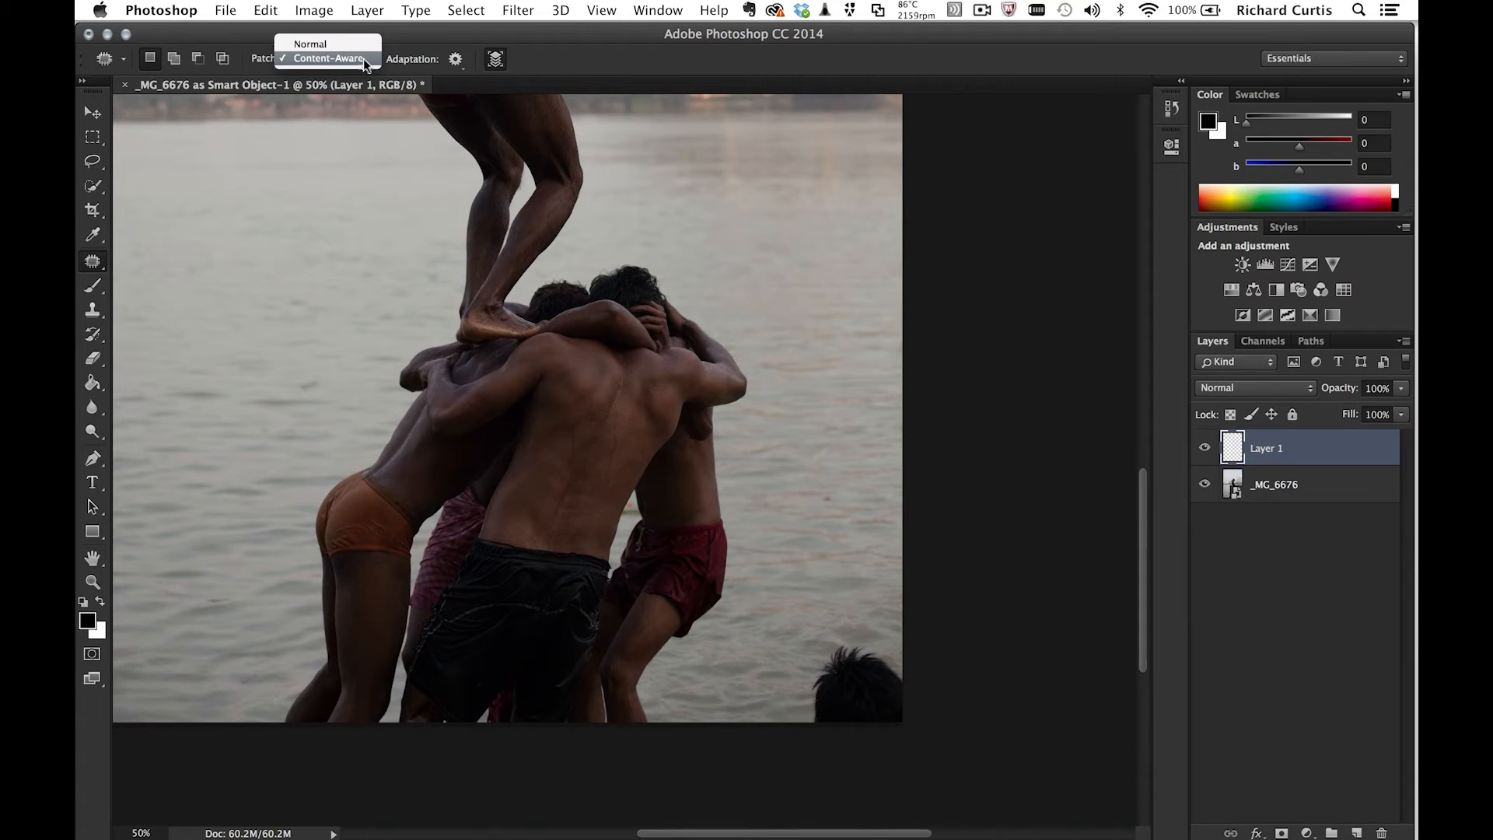
{"action": "left_click", "coordinate": [328, 57]}
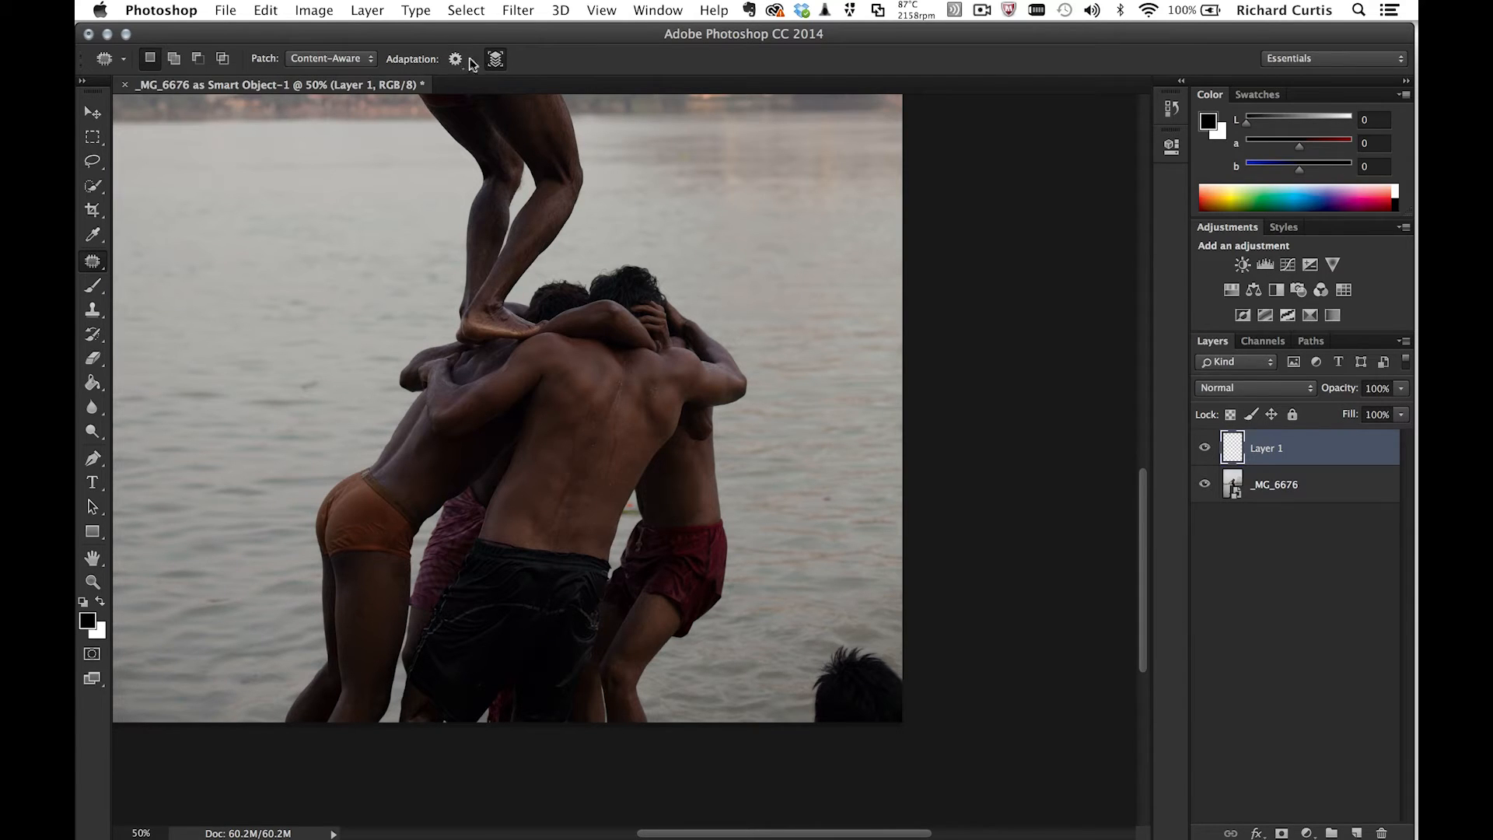
{"action": "left_click", "coordinate": [456, 57]}
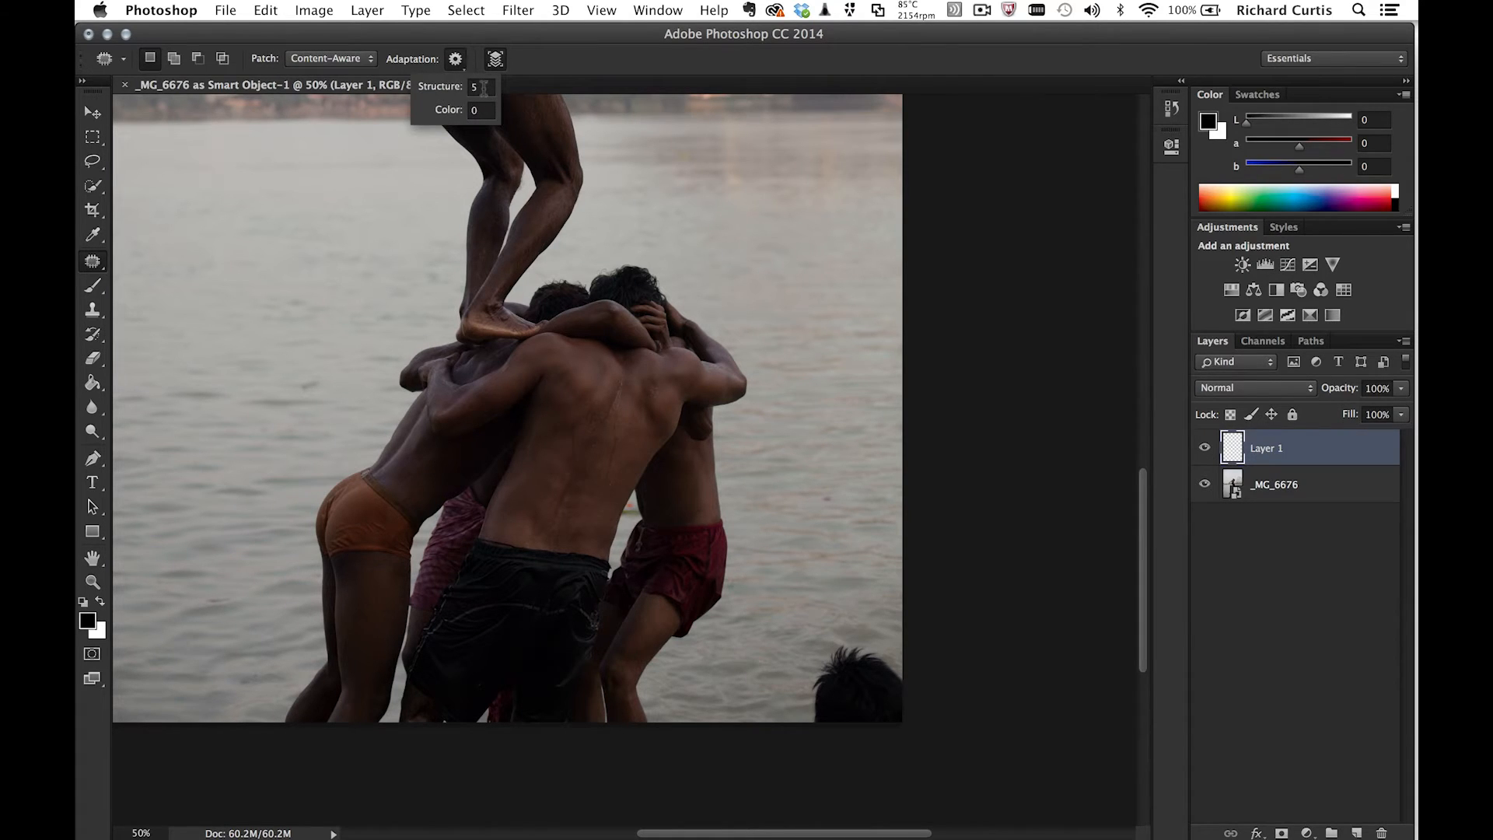
{"action": "mouse_move", "coordinate": [483, 99]}
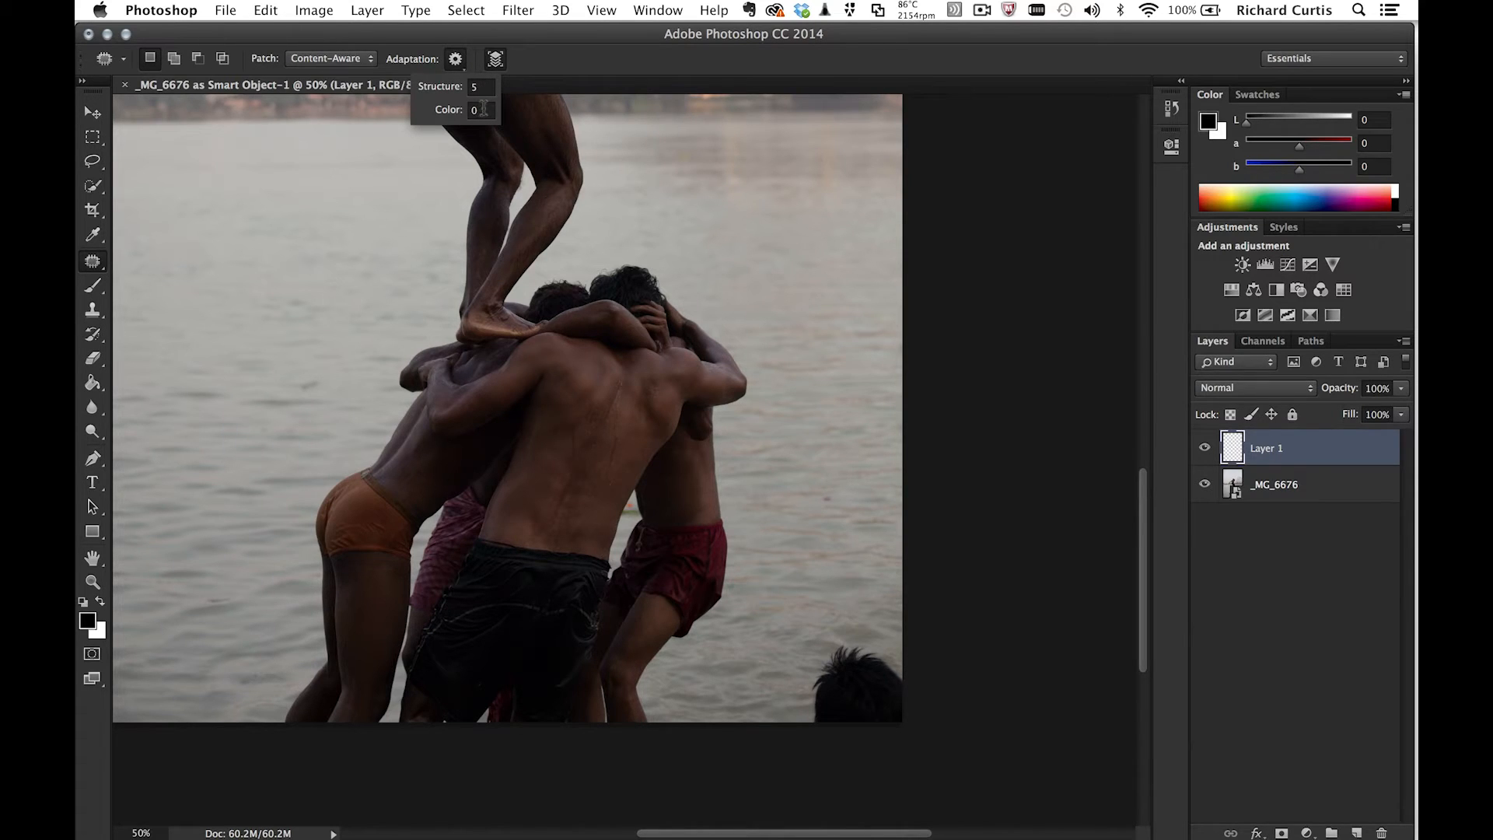
{"action": "left_click", "coordinate": [493, 59]}
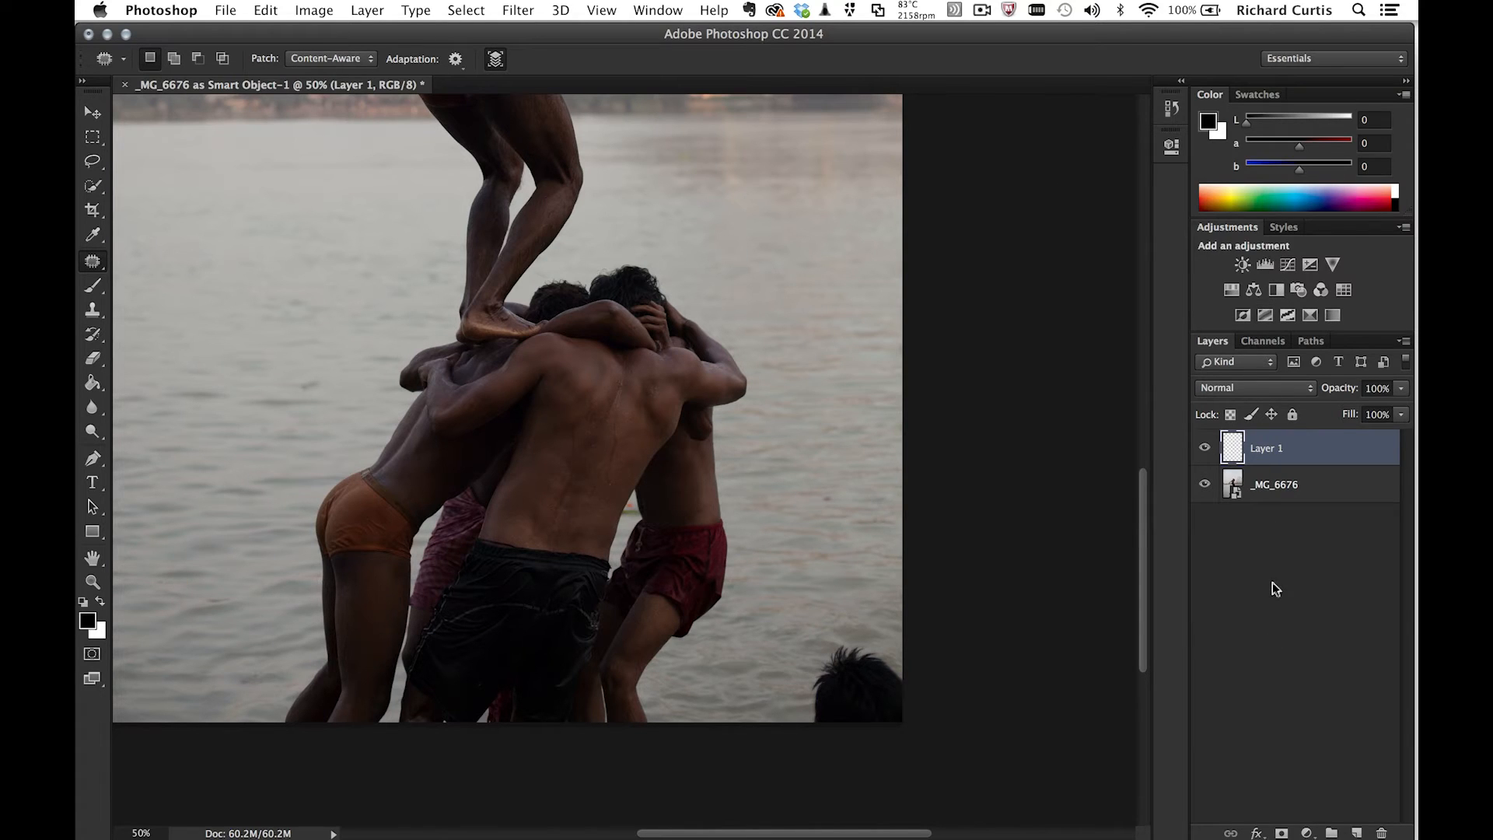
{"action": "mouse_move", "coordinate": [922, 596]}
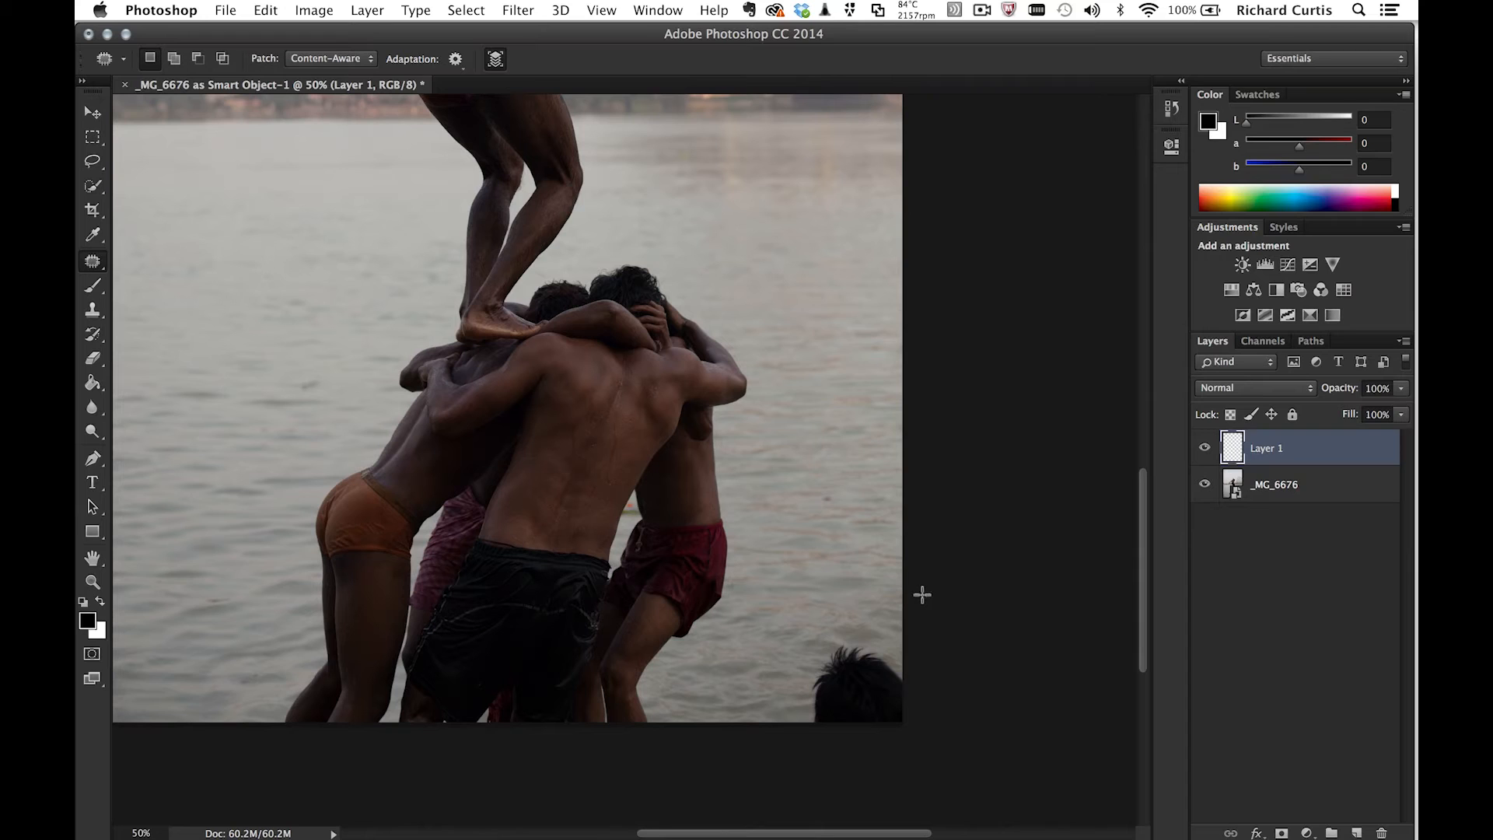
{"action": "mouse_move", "coordinate": [945, 692]}
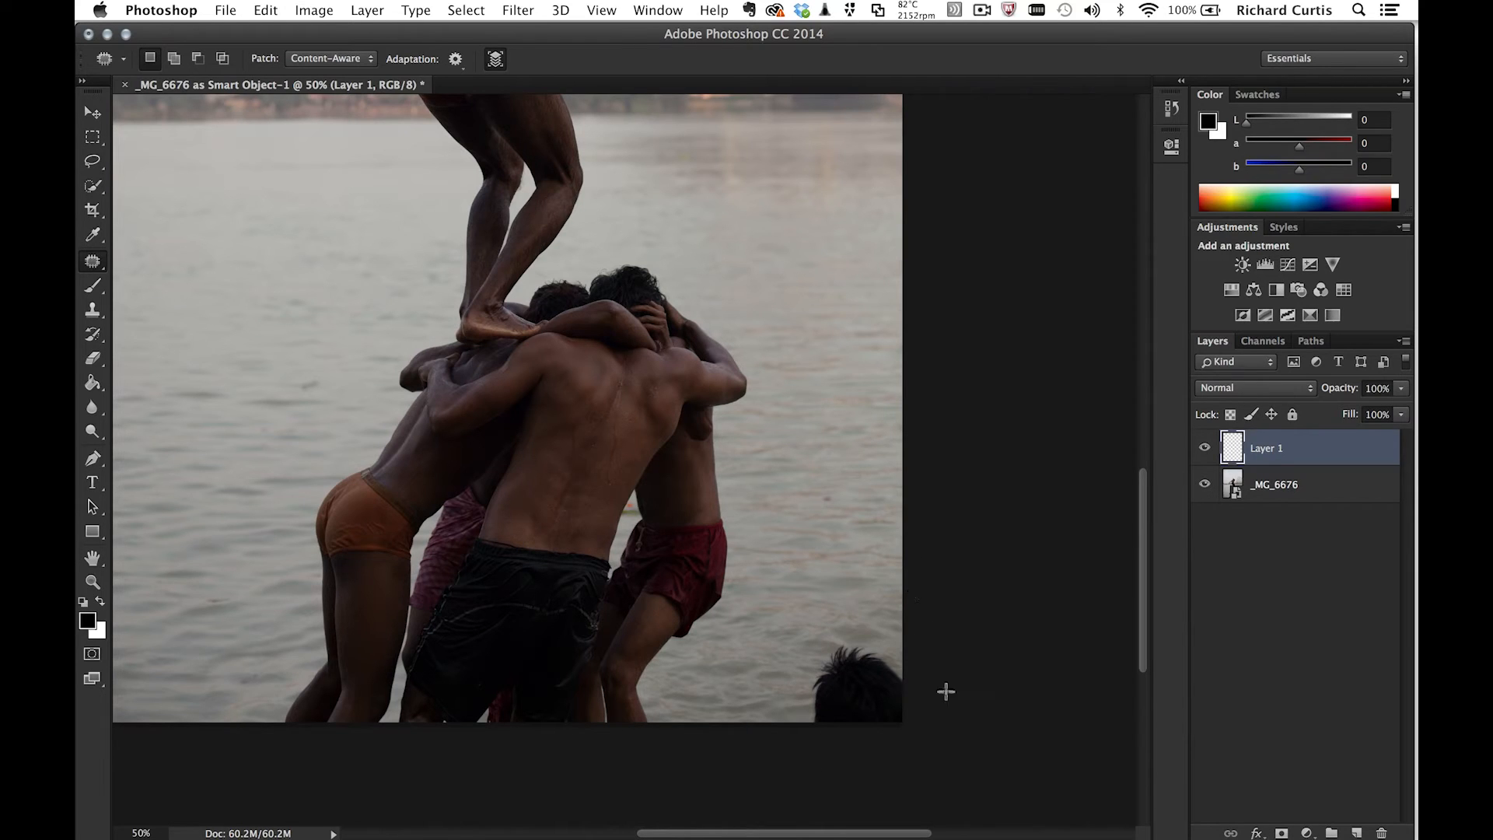
{"action": "mouse_move", "coordinate": [914, 600]}
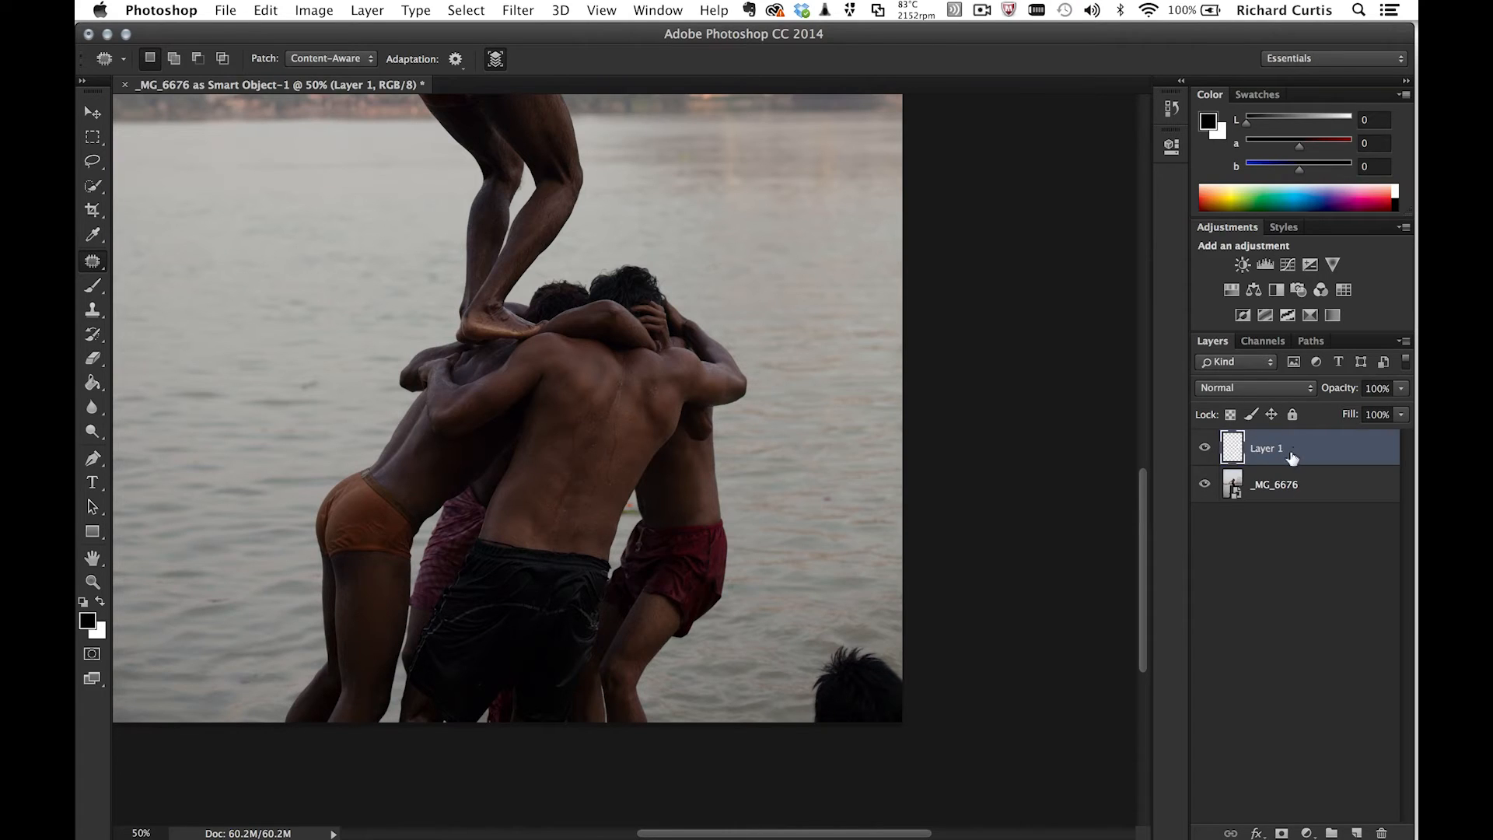
{"action": "mouse_move", "coordinate": [865, 357]}
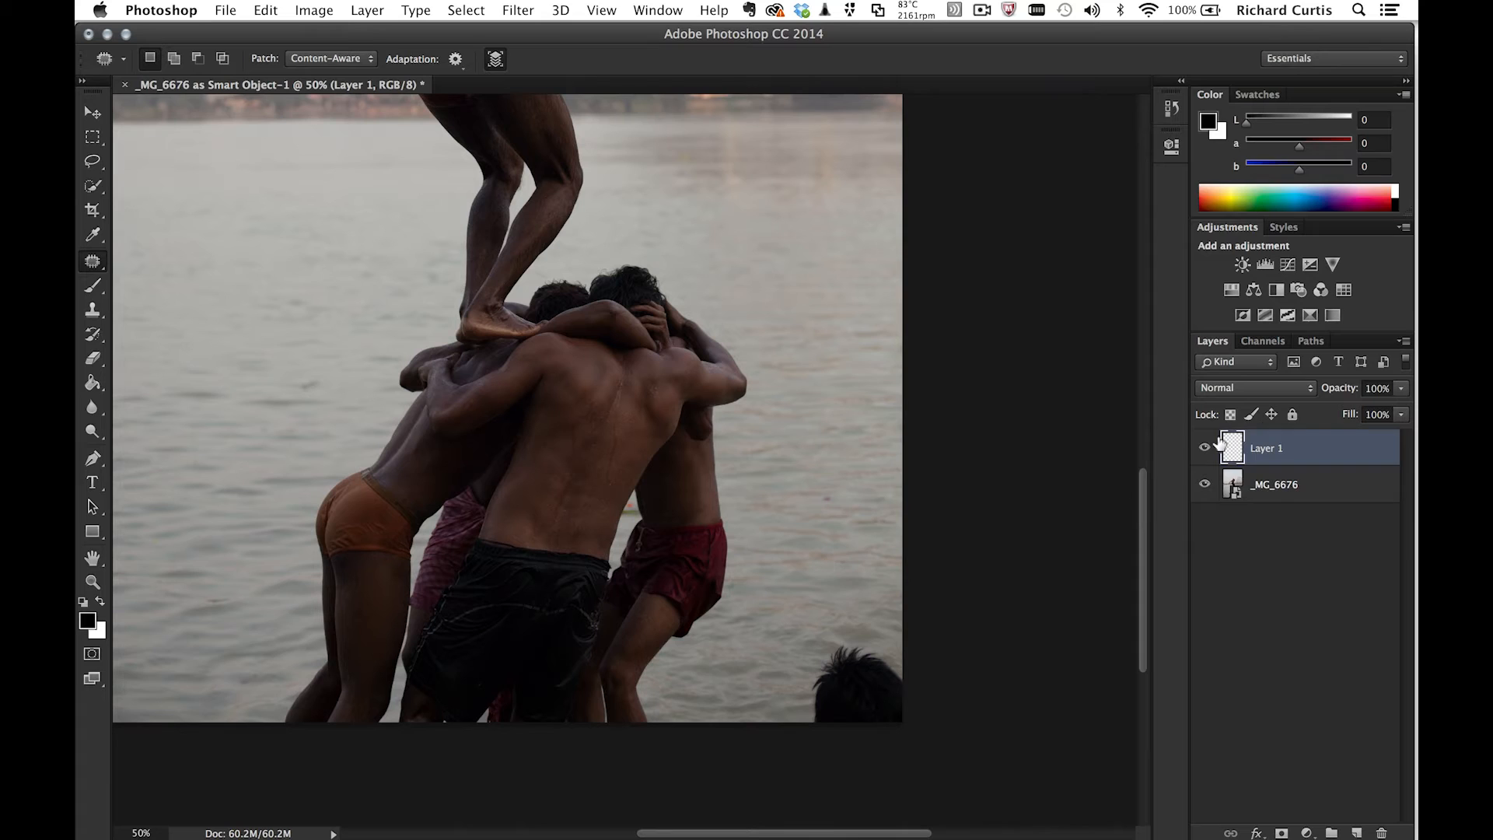
{"action": "mouse_move", "coordinate": [1203, 448]}
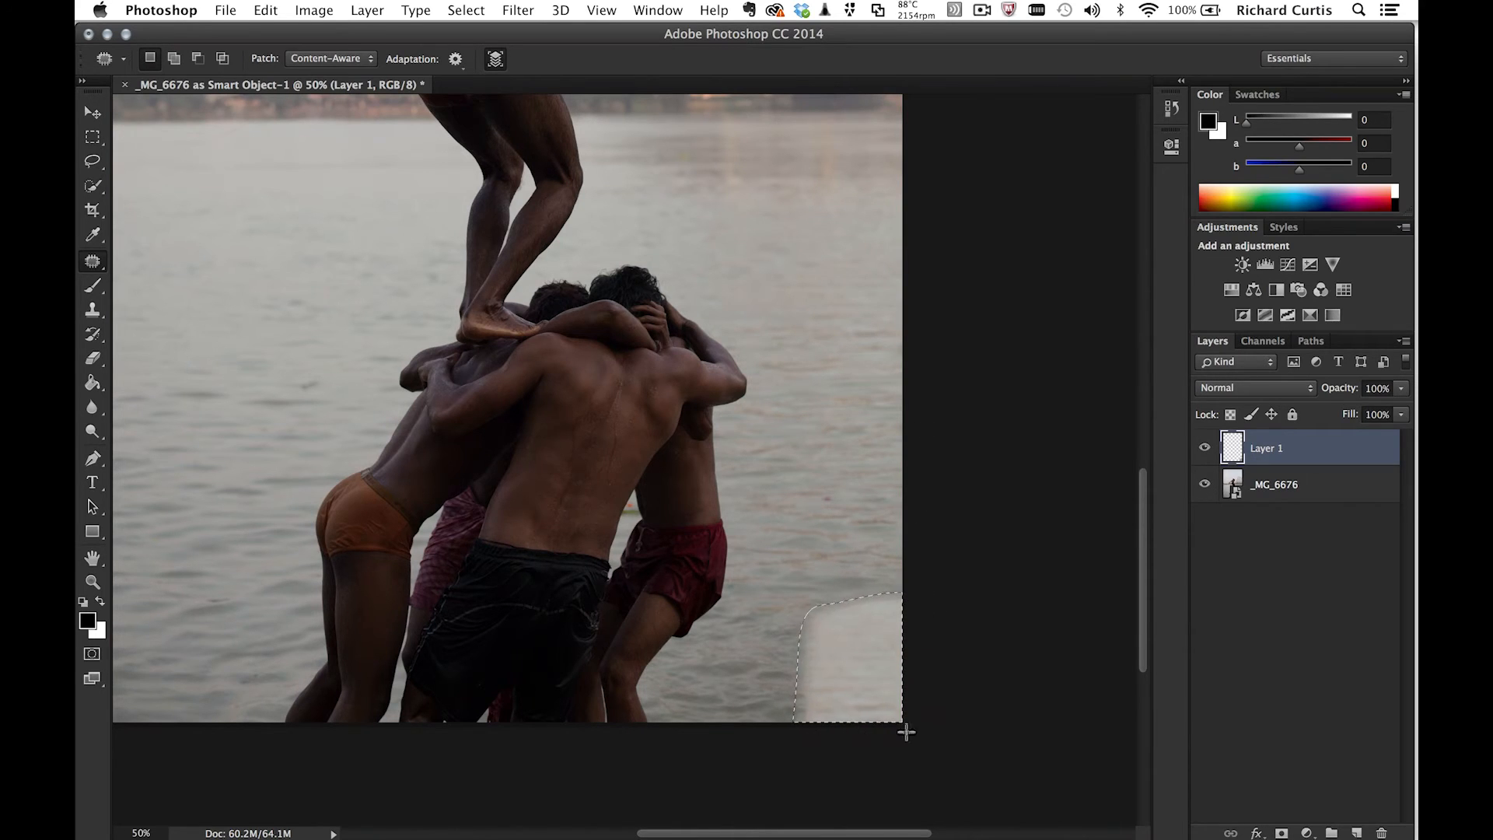
{"action": "mouse_move", "coordinate": [913, 572]}
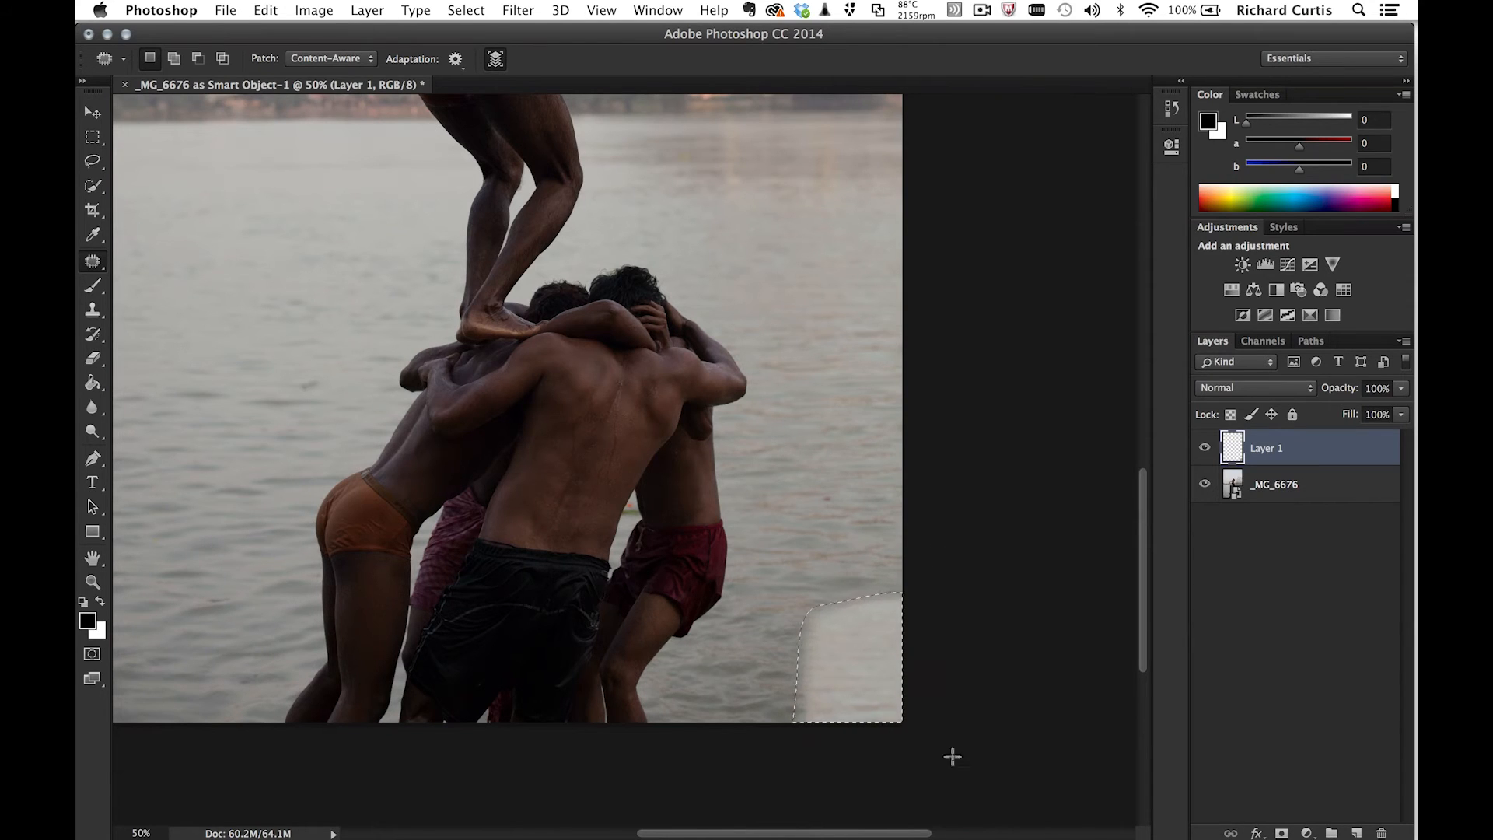
Reopen the patch's Adaptation settings, keeping Structure at 5 and adjusting the Color amount.
{"action": "left_click", "coordinate": [456, 57]}
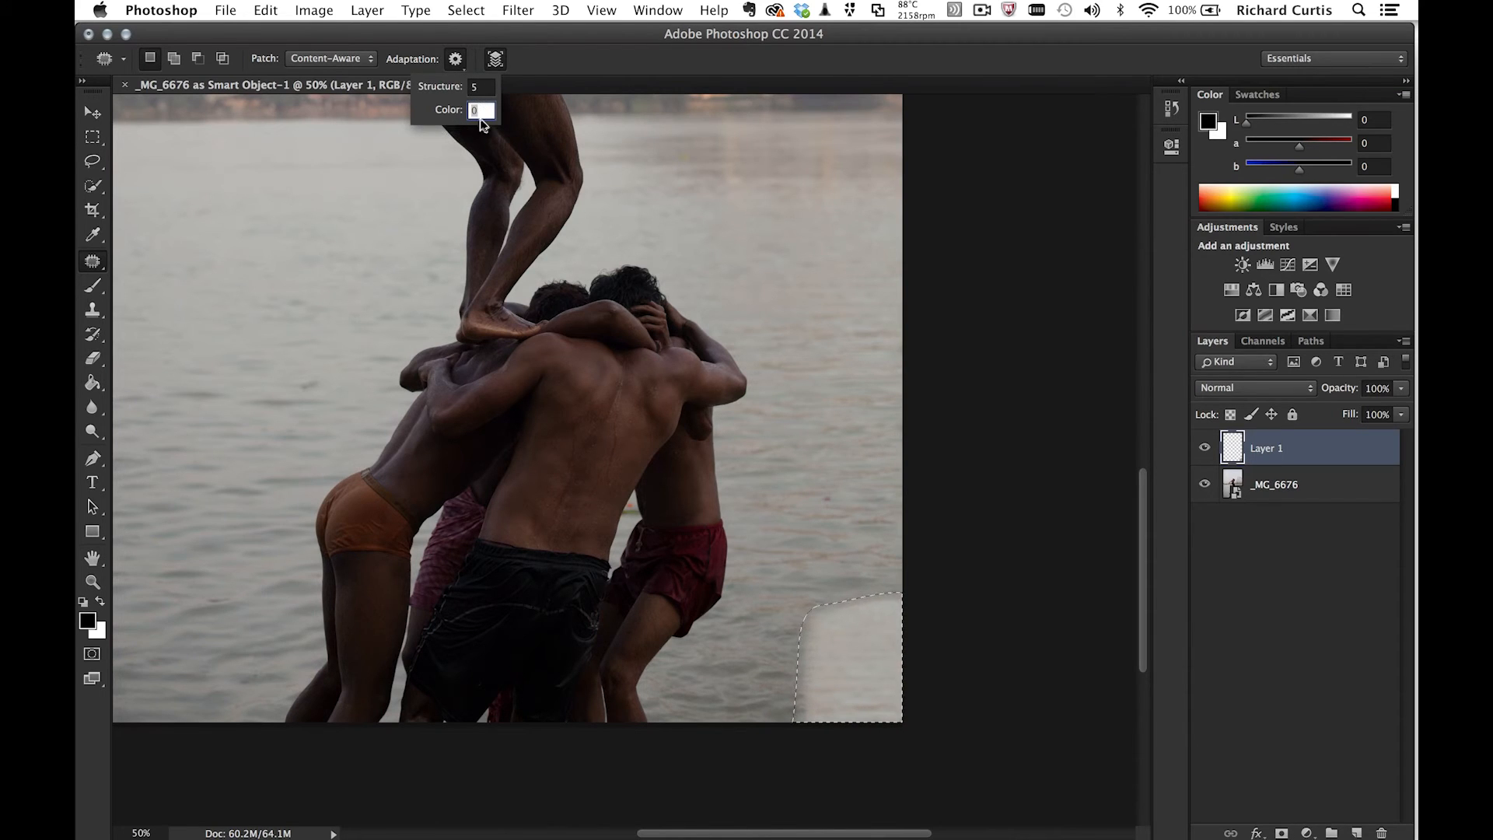
{"action": "left_click", "coordinate": [481, 108]}
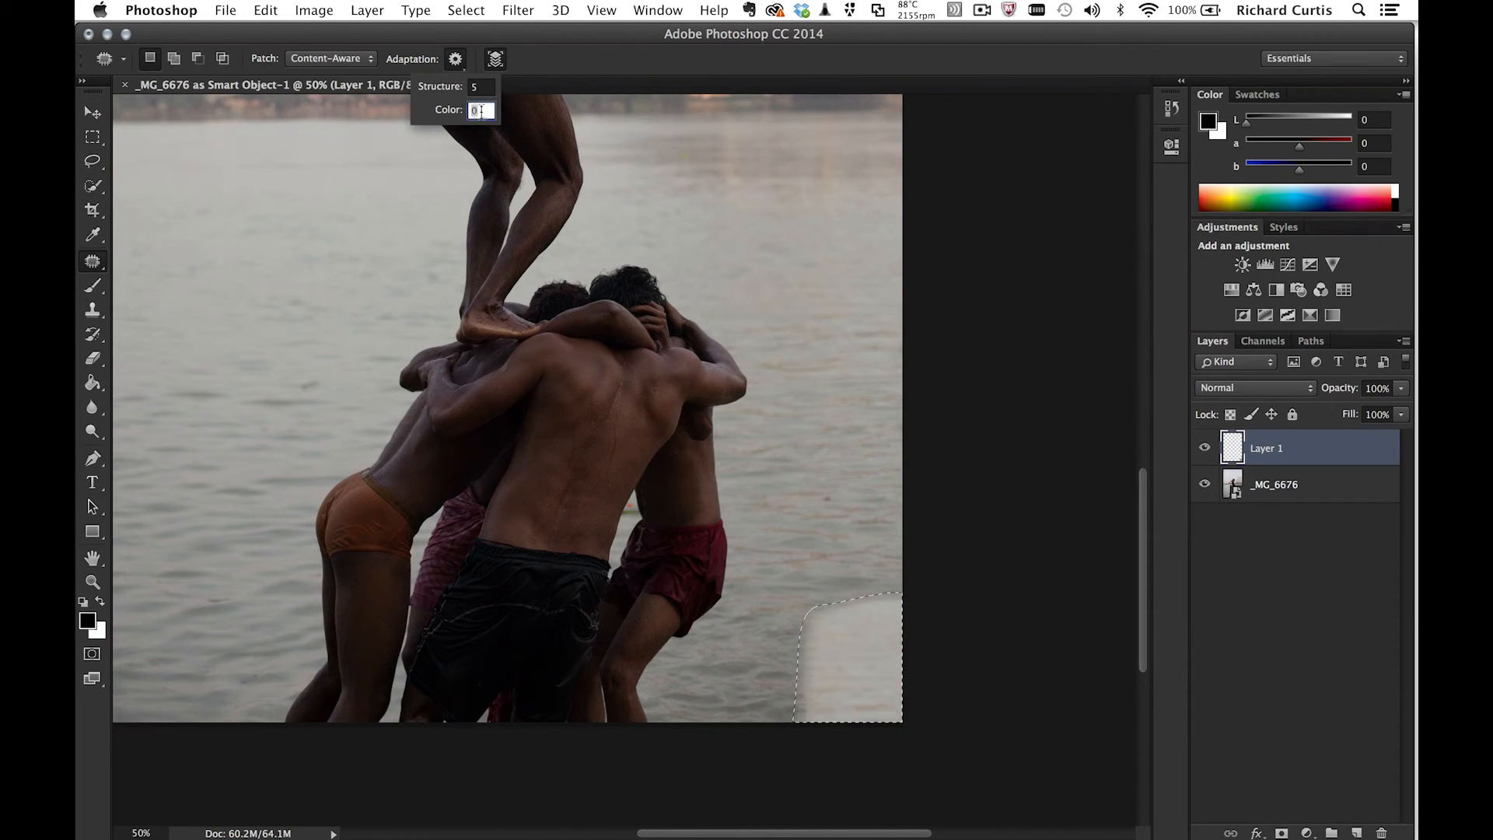